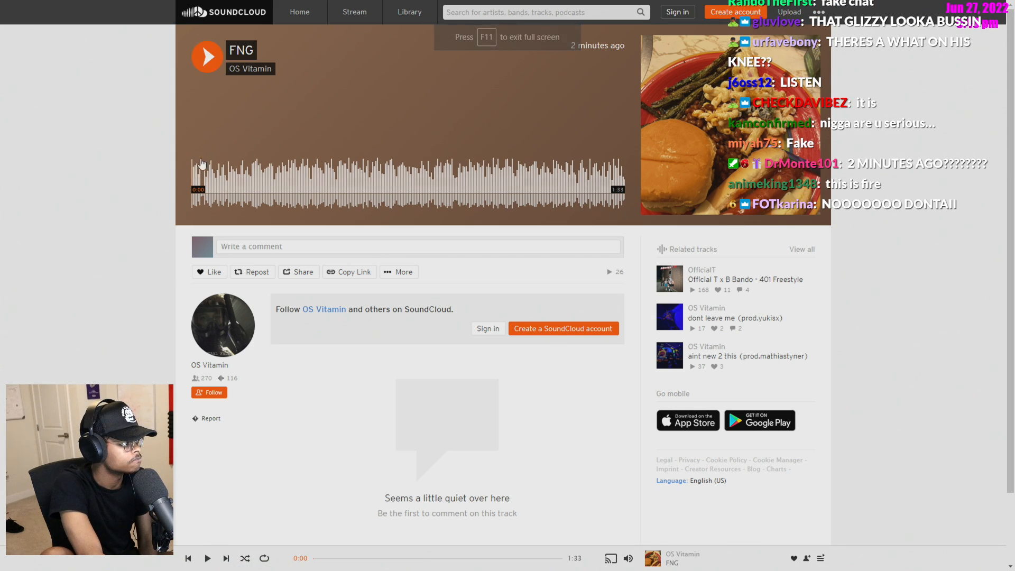
- Play OS Vitamin's track FNG from its track page
left_click(207, 57)
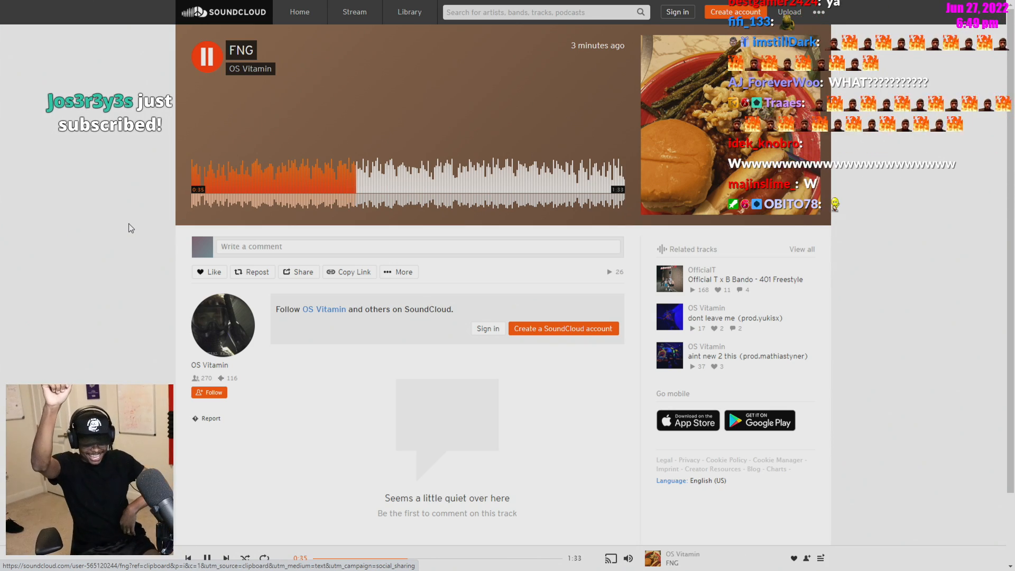
- Pause FNG around 0:36, then resume it
left_click(207, 57)
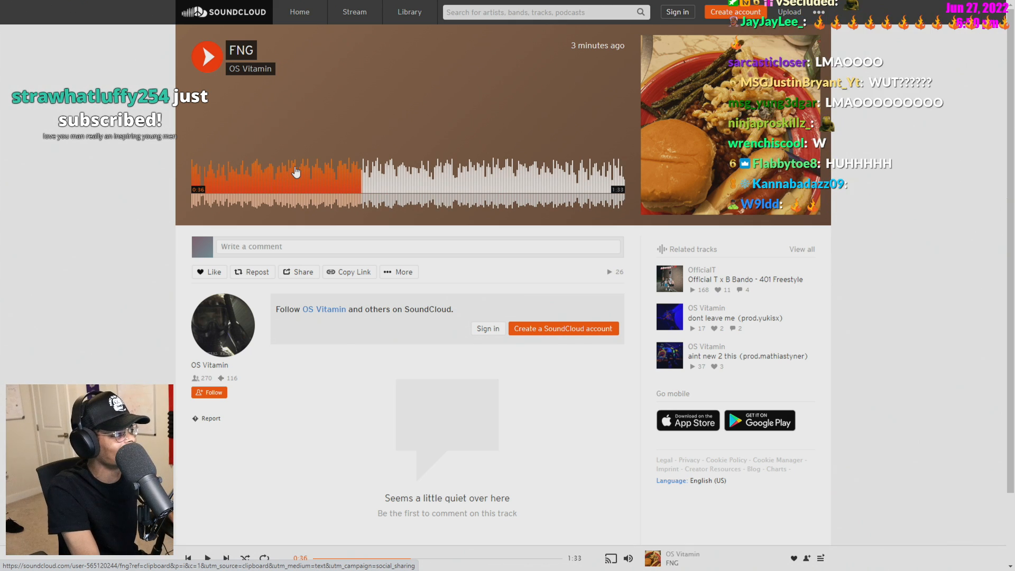
left_click(207, 57)
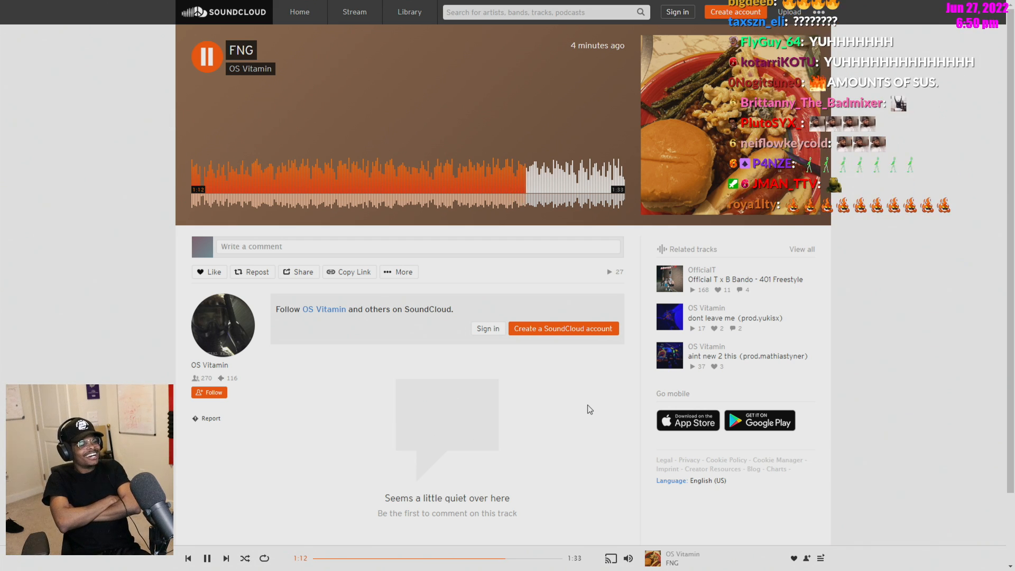
mouse_move(664, 254)
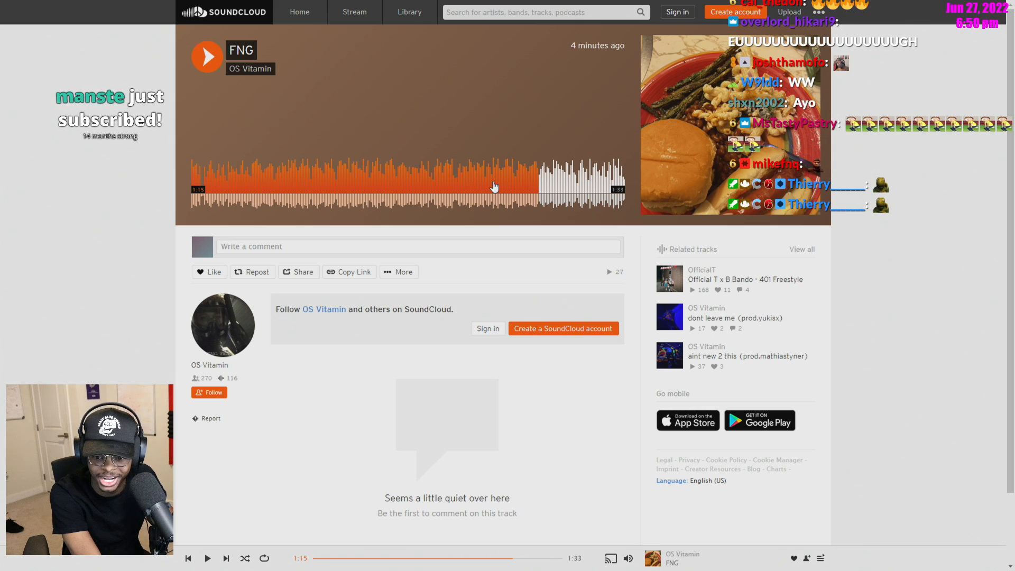
- Resume FNG from 1:15 so it plays toward its end
left_click(207, 57)
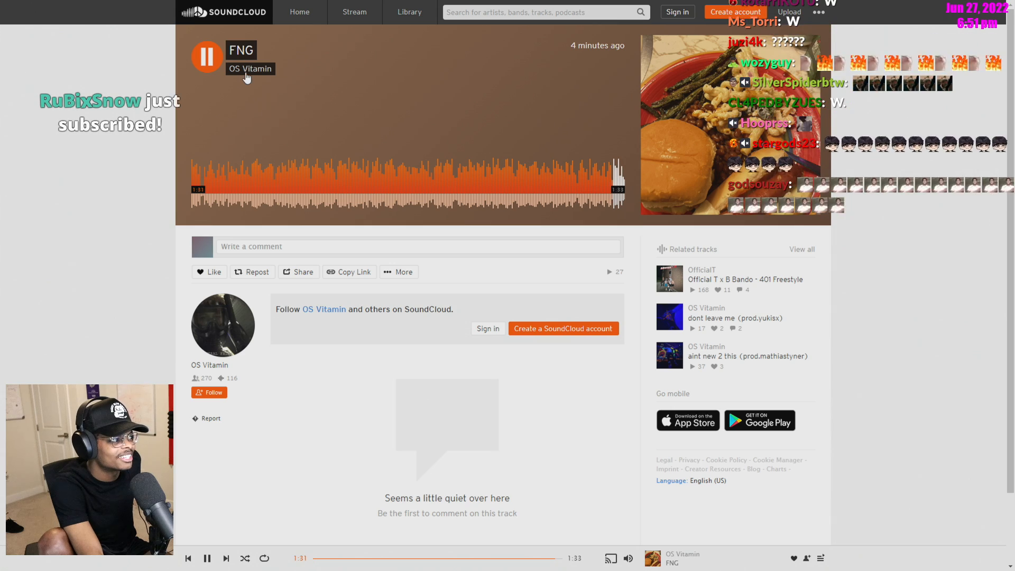
mouse_move(250, 68)
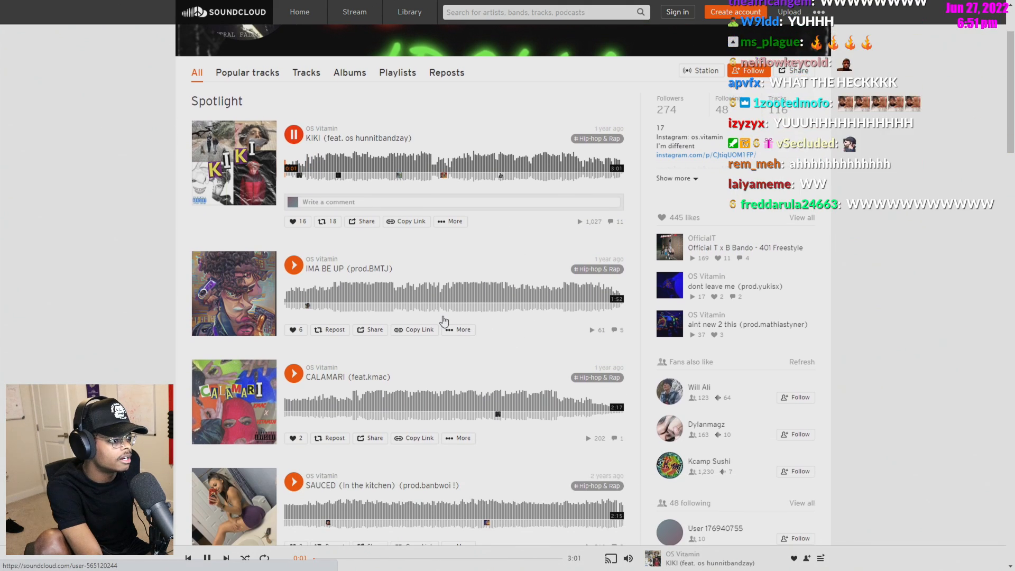
scroll("down", 3)
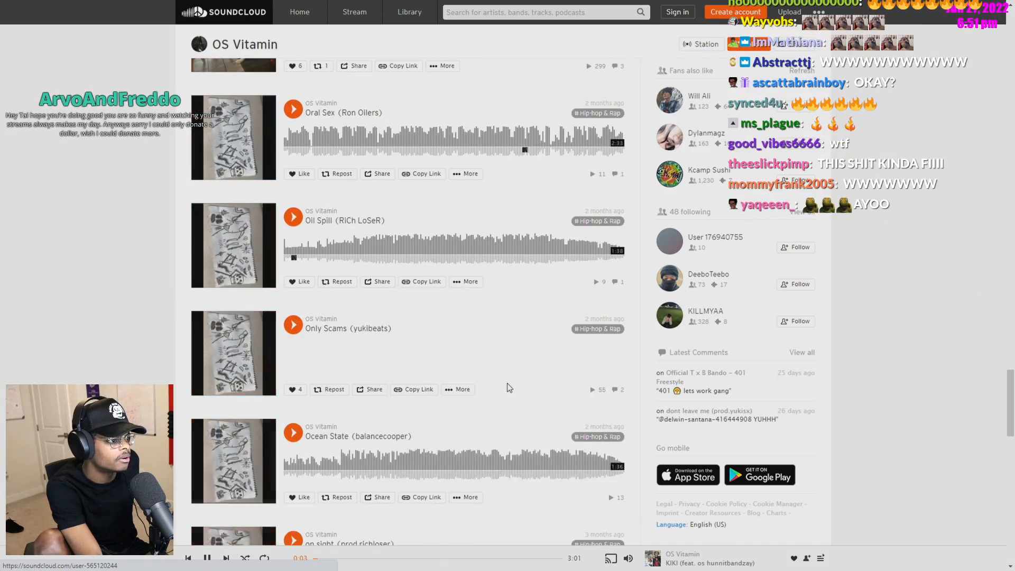
scroll("down", 3)
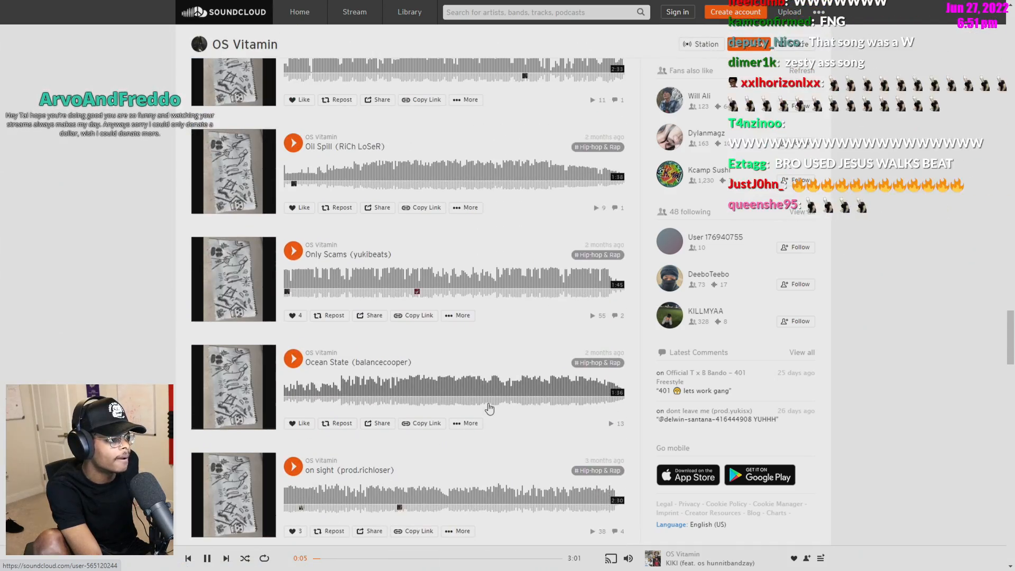
scroll("up", 3)
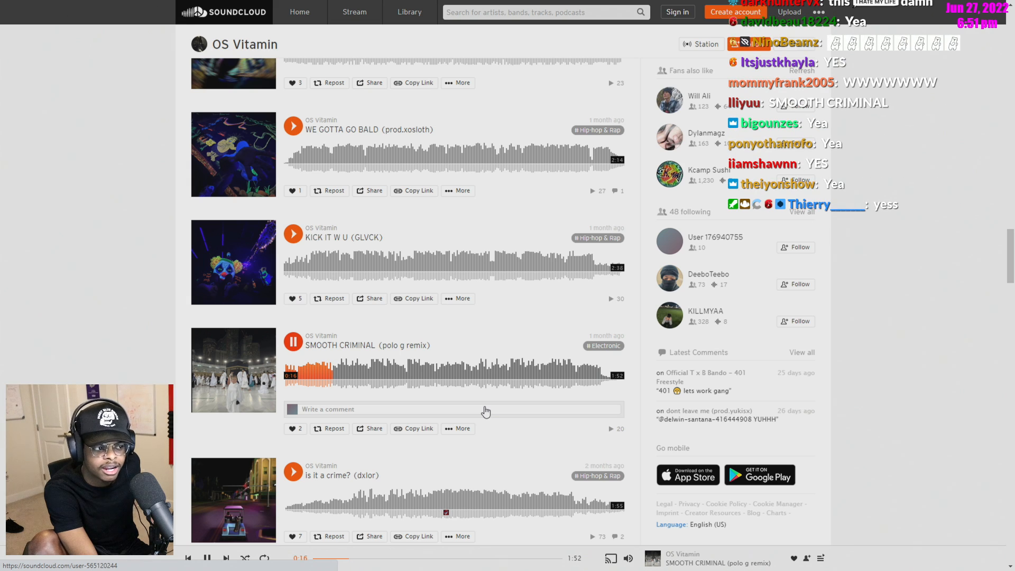
mouse_move(552, 437)
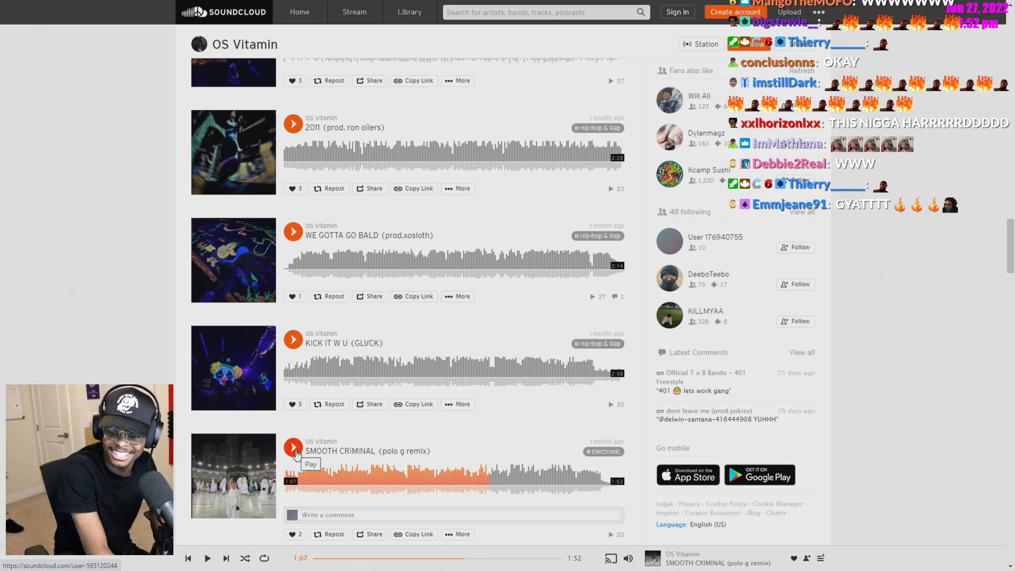
- Resume SMOOTH CRIMINAL (polo g remix), then pause it briefly past one minute
left_click(292, 447)
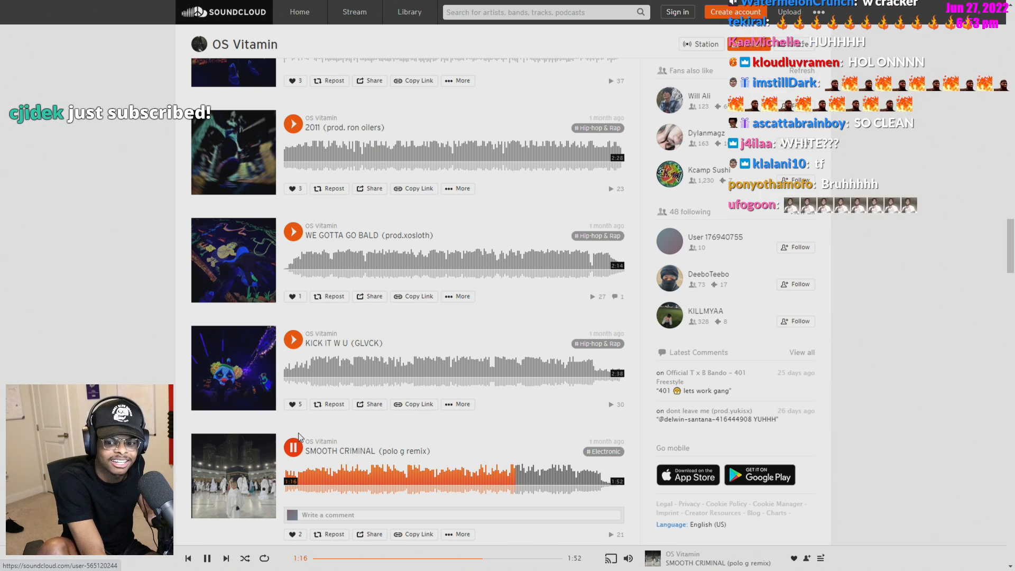
left_click(292, 447)
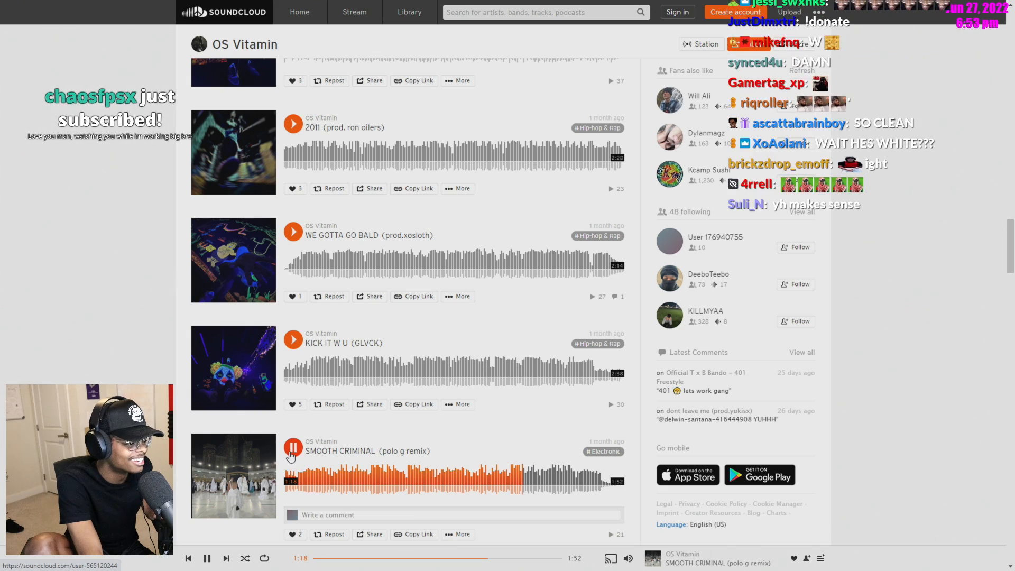
mouse_move(293, 340)
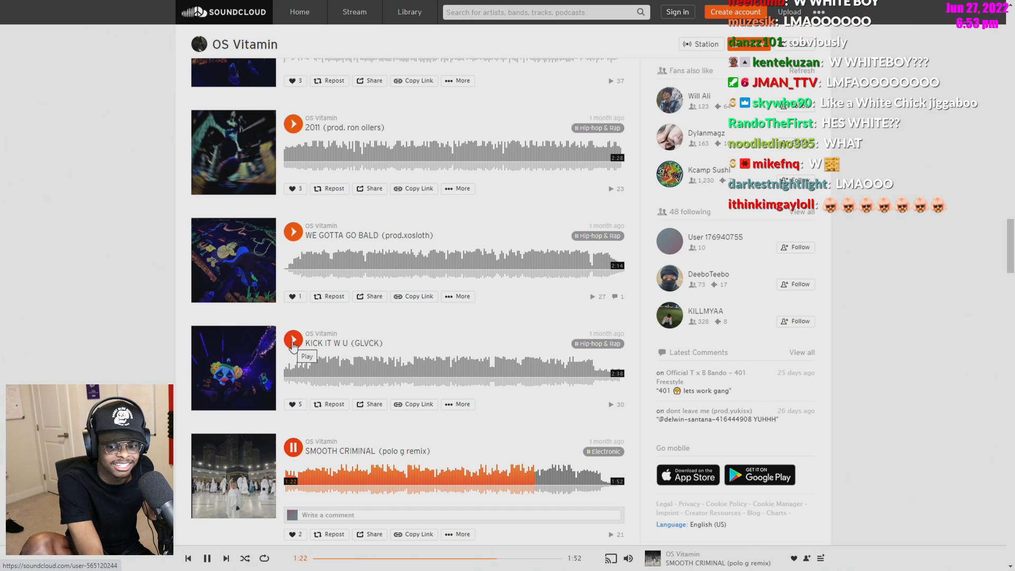
- Play KICK IT W U (GLVCK) and pause it at about 0:22
left_click(292, 340)
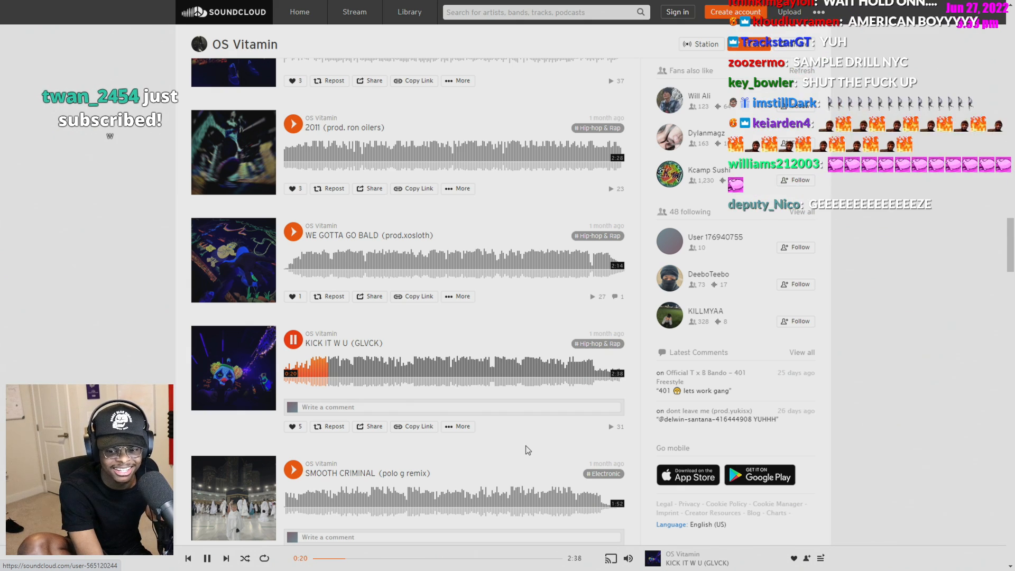
left_click(207, 559)
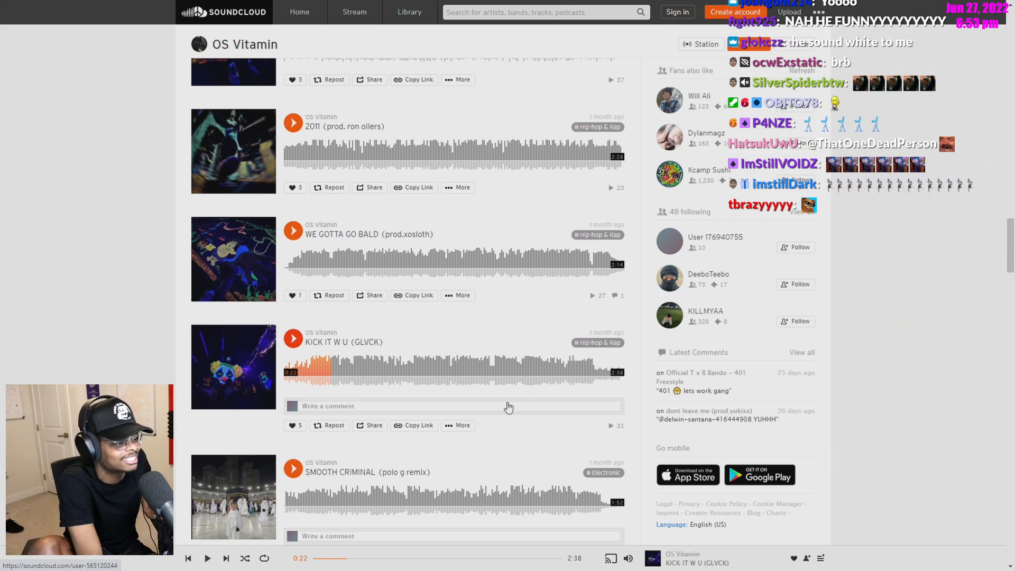
scroll("down", 3)
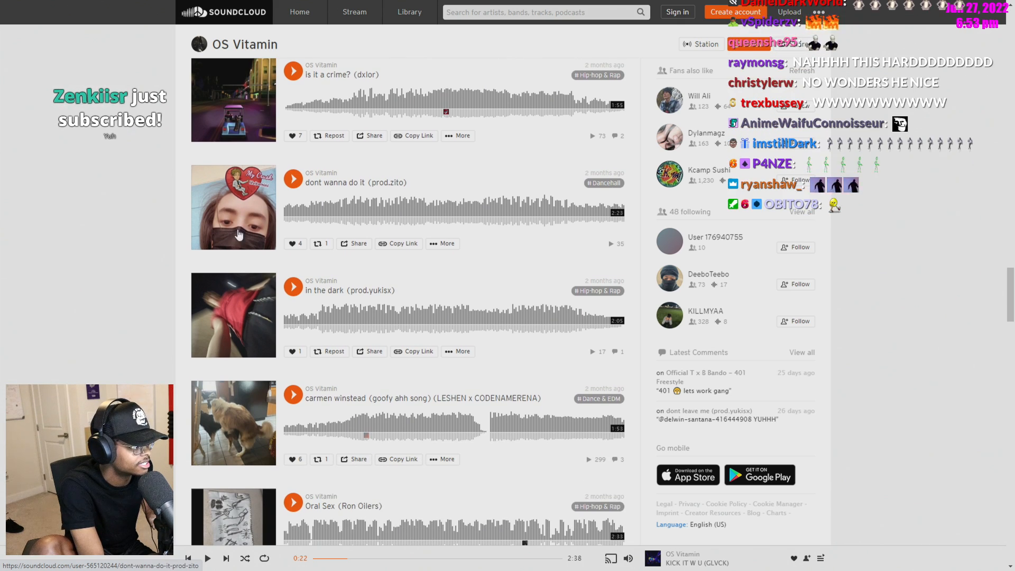
scroll("down", 3)
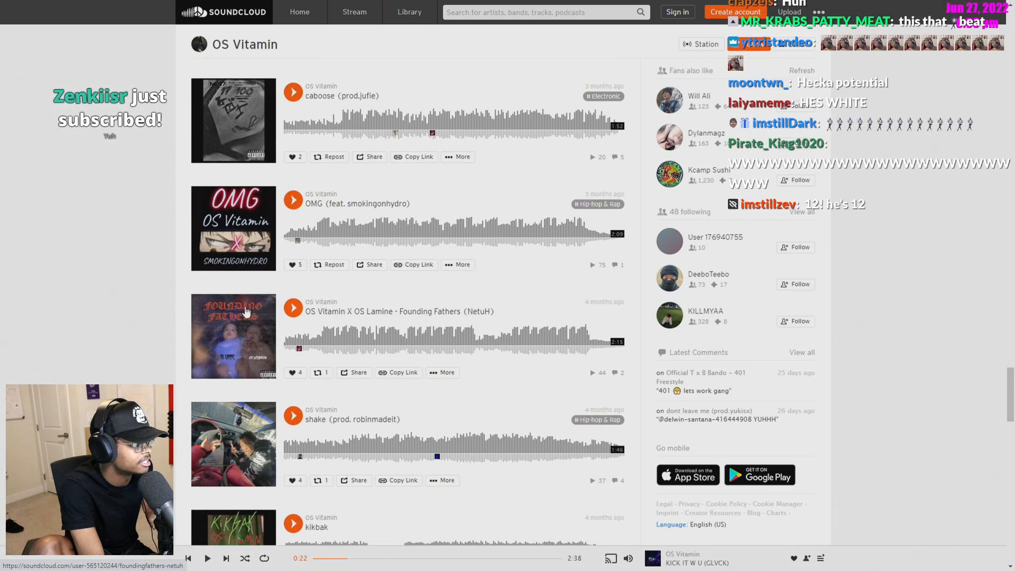
scroll("down", 3)
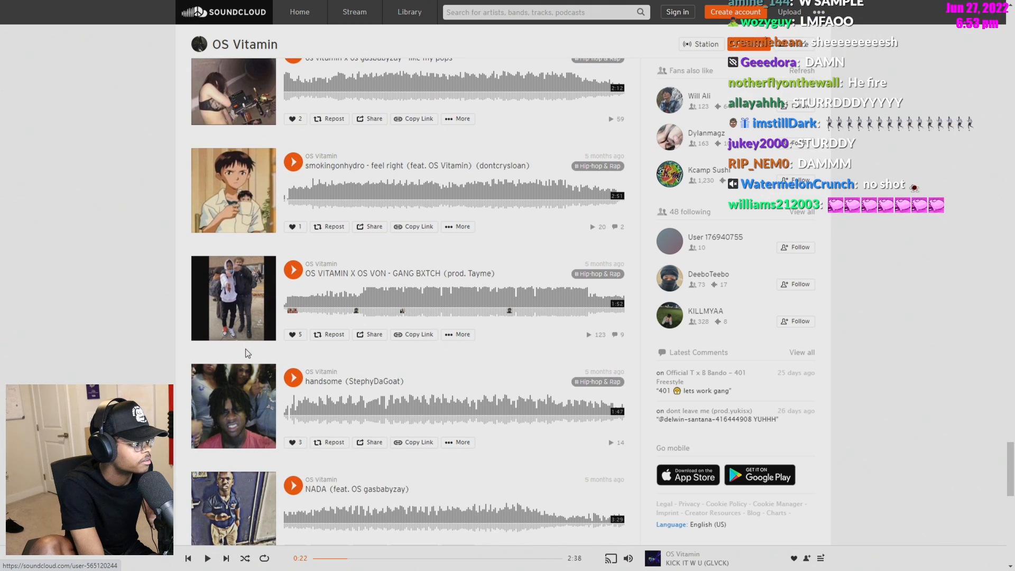
scroll("up", 3)
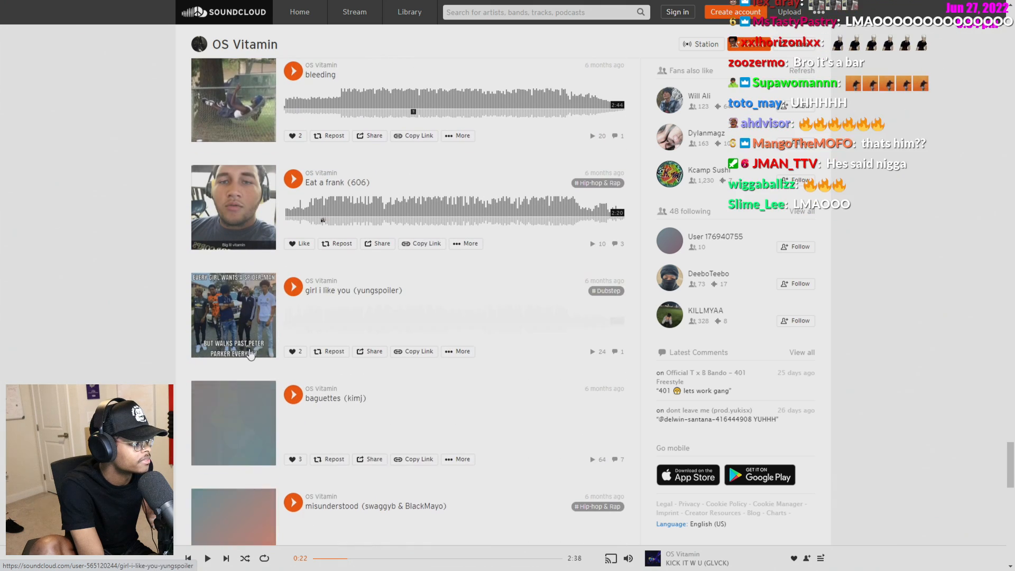
scroll("down", 3)
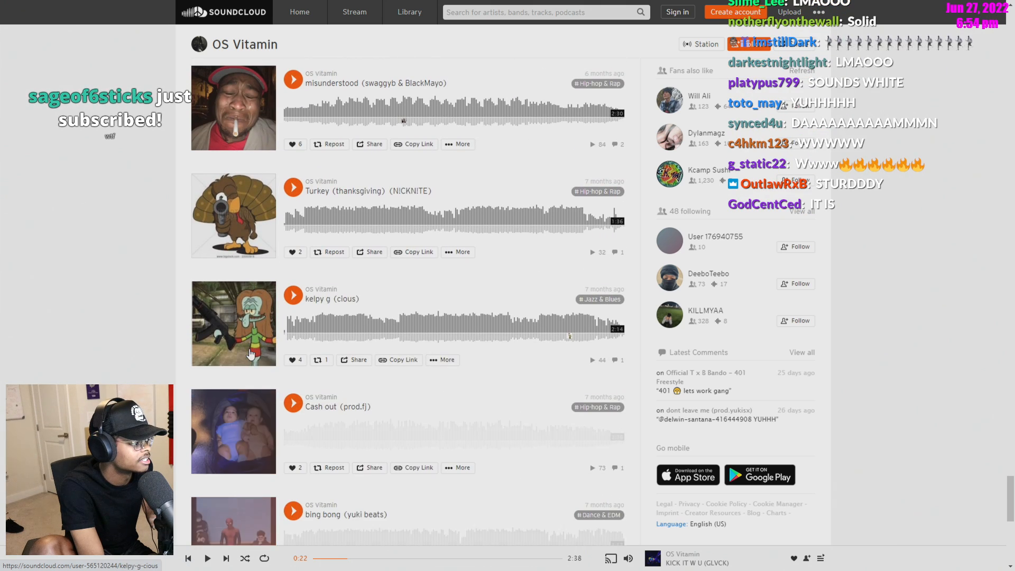